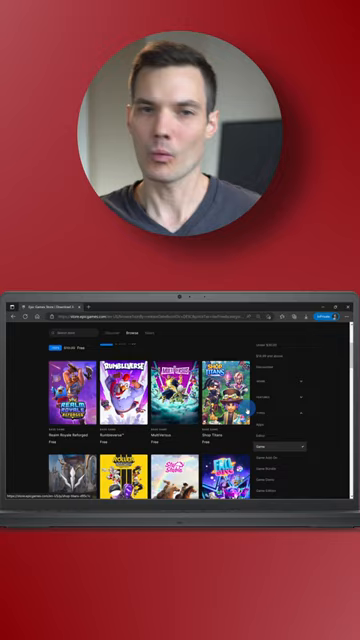
Step: Go to steampowered.com and show the Free to Play games list featuring Counter-Strike
type("steampowered.com")
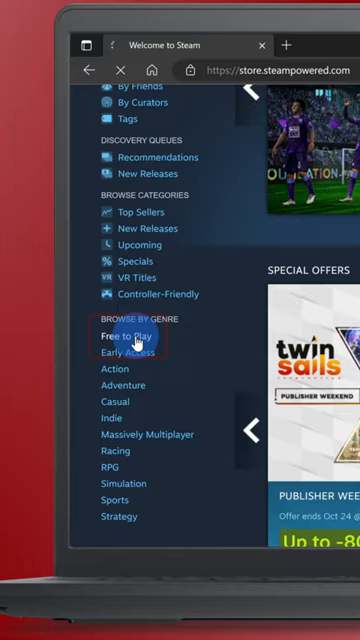
left_click(122, 334)
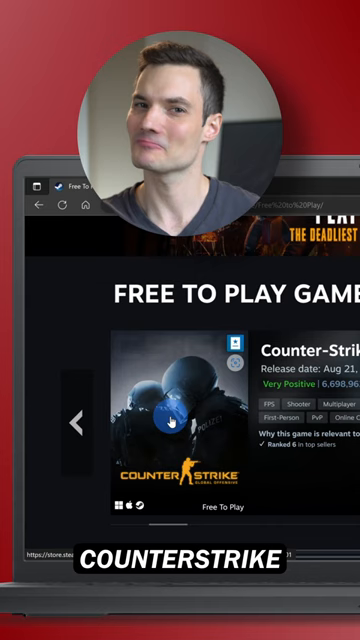